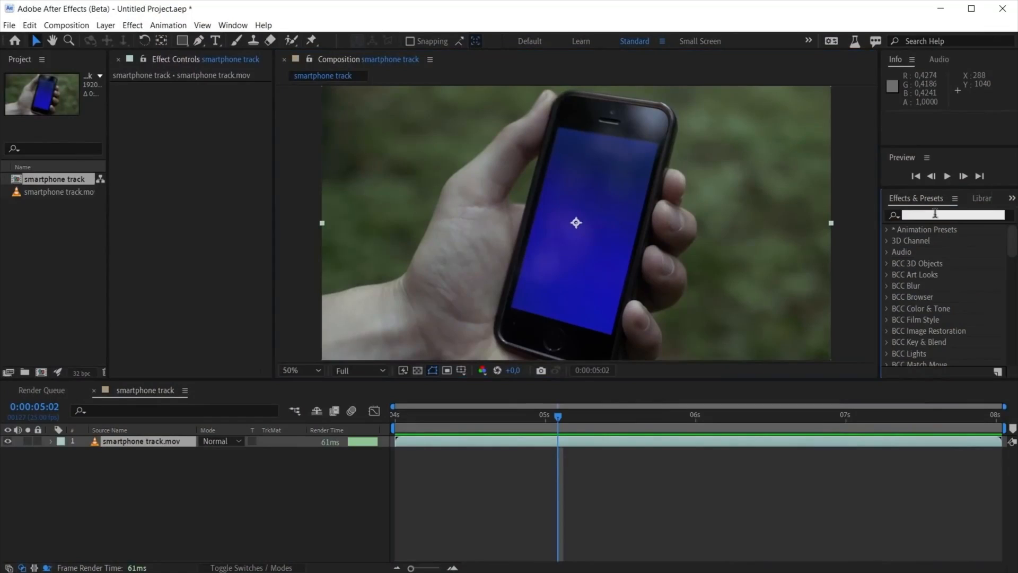
Step: Search effects for 'mocha' and apply Mocha AE to the smartphone clip
{"action": "type", "text": "mocha"}
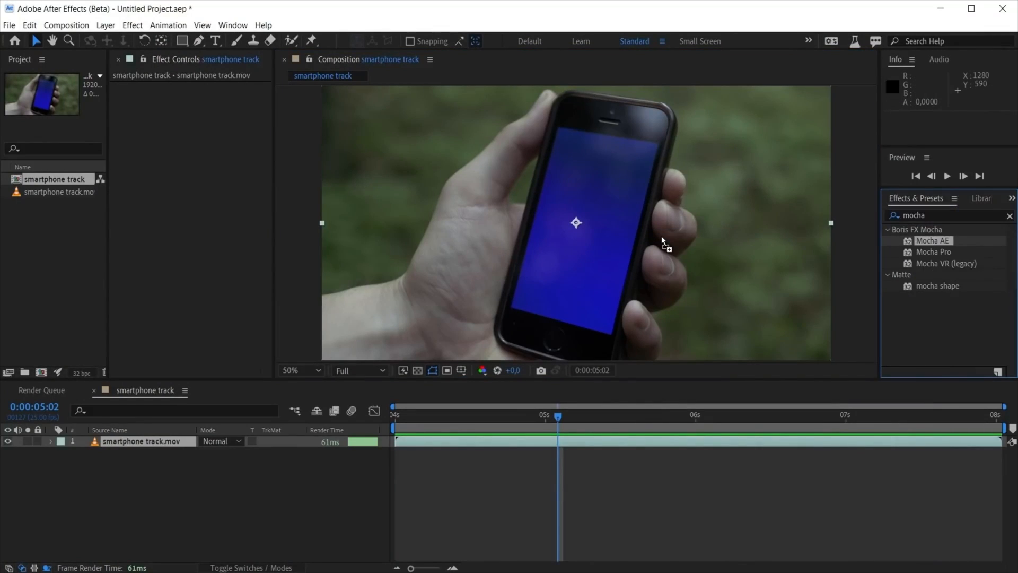
{"action": "double_click", "coordinate": [932, 240]}
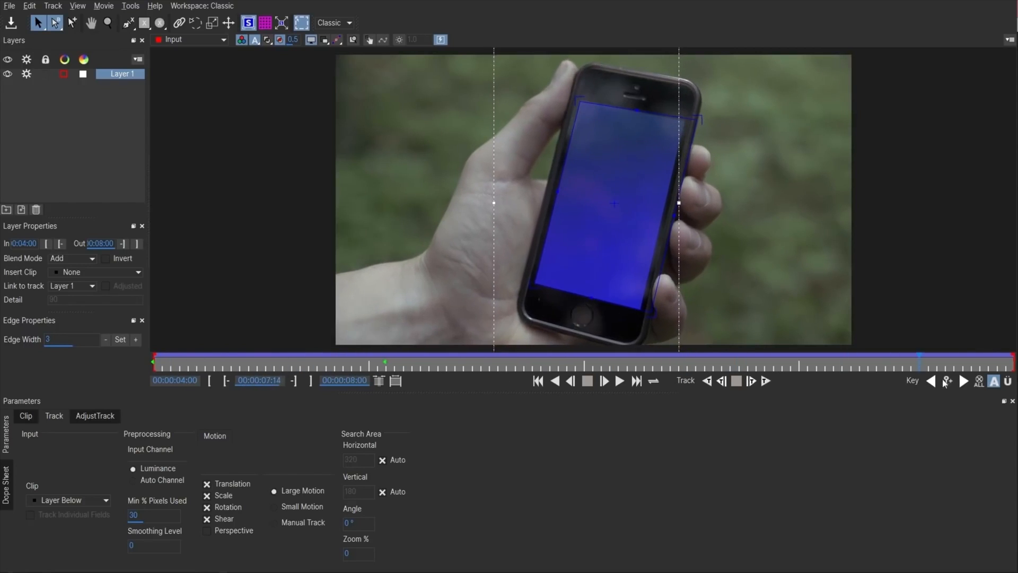
Step: Return the tracked clip to its first frame and show the AdjustTrack settings
{"action": "left_click", "coordinate": [418, 370]}
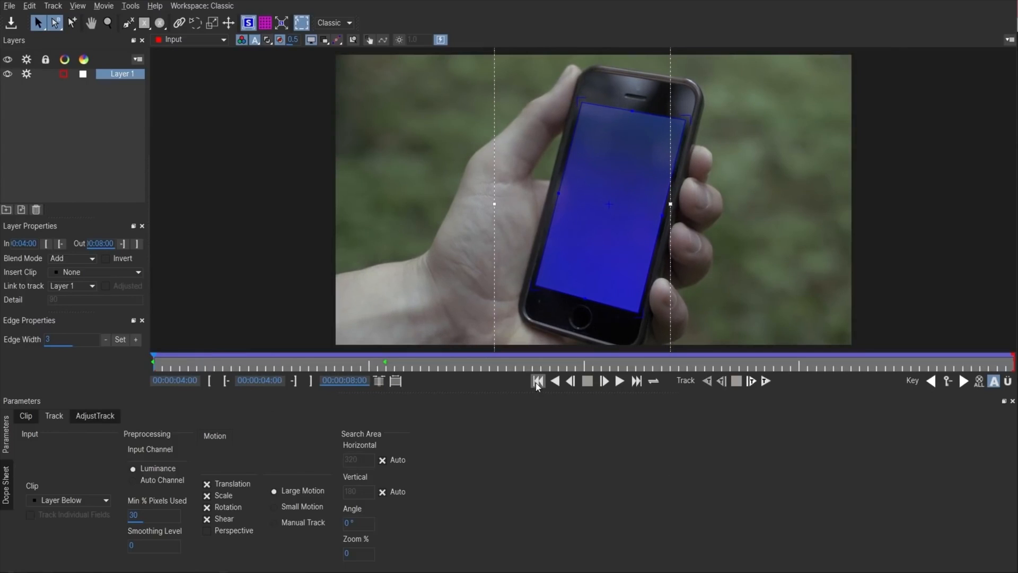
{"action": "left_click", "coordinate": [95, 415]}
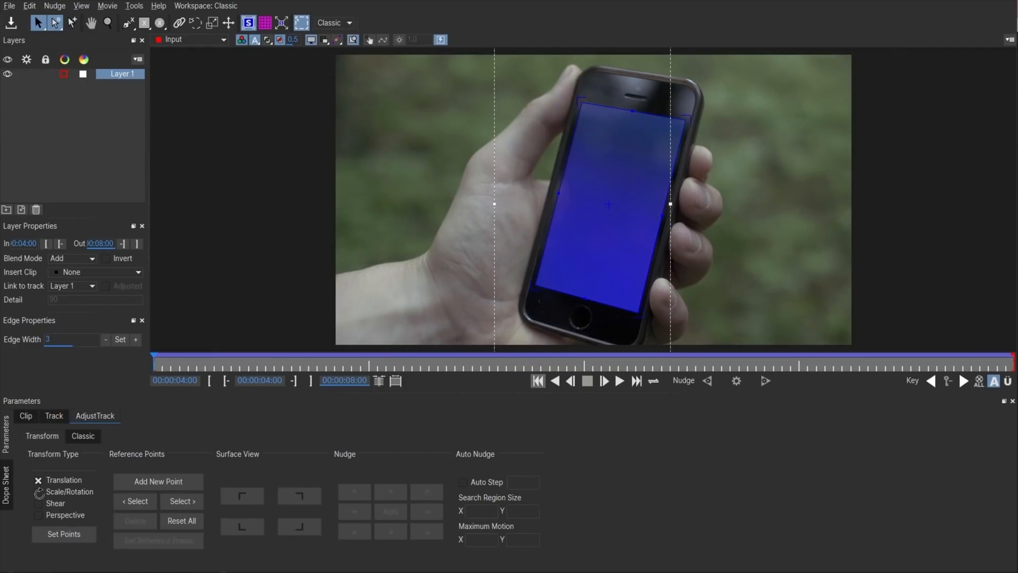
Step: Enable scale/rotation and perspective adjustment, set corner reference points, and nudge one into place
{"action": "left_click", "coordinate": [38, 503]}
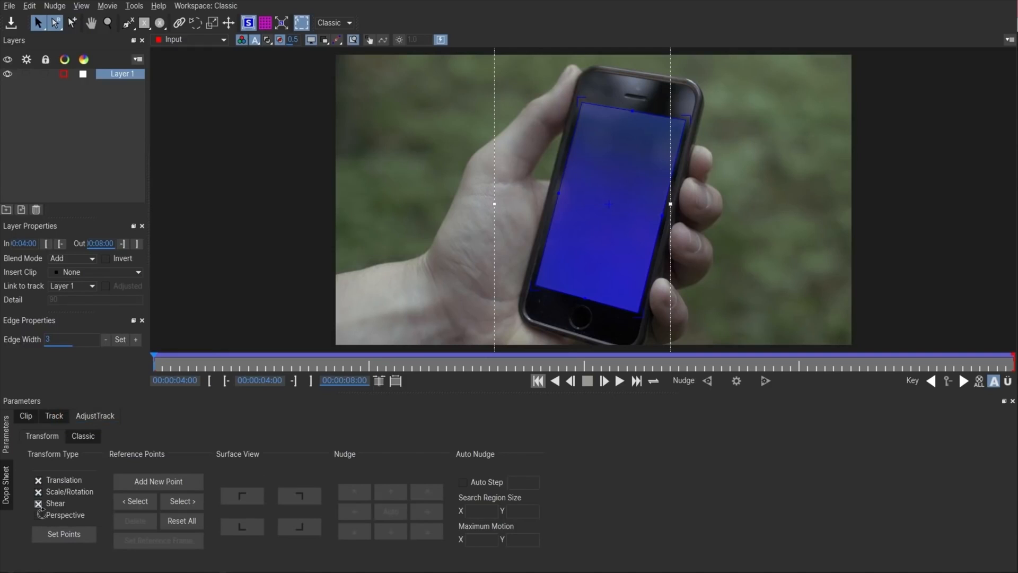
{"action": "left_click", "coordinate": [38, 515]}
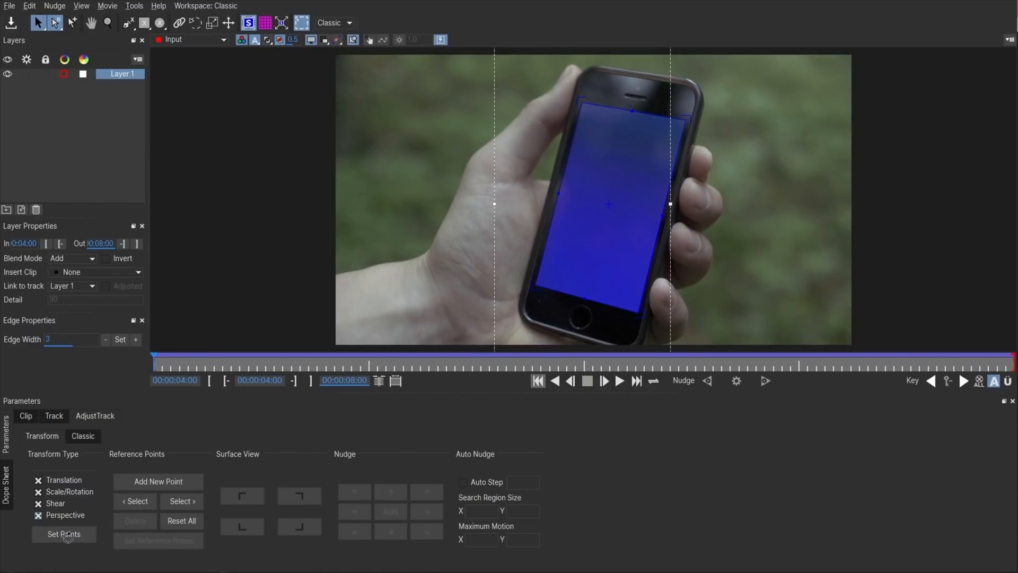
{"action": "left_click", "coordinate": [63, 534]}
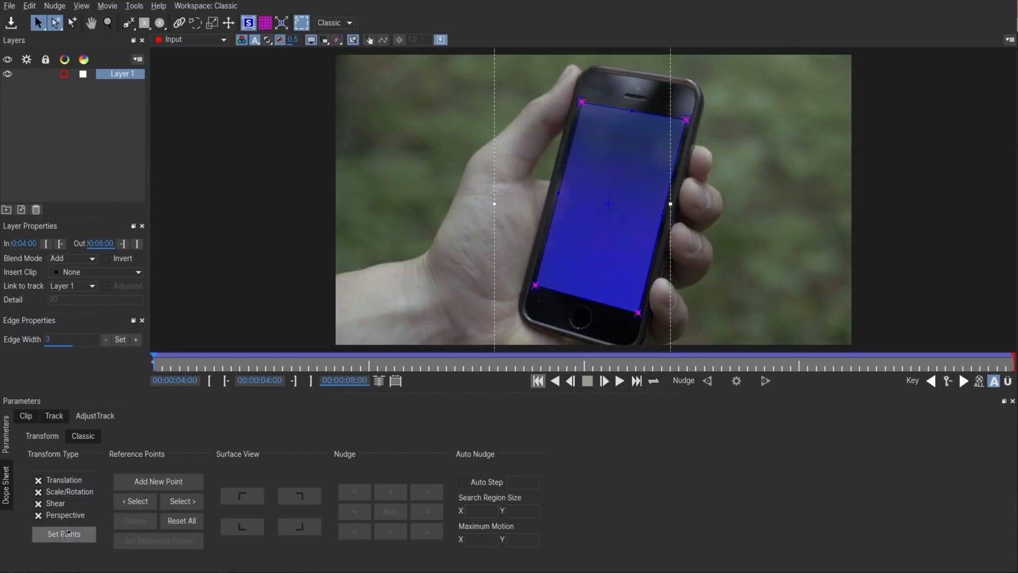
{"action": "left_click", "coordinate": [63, 533]}
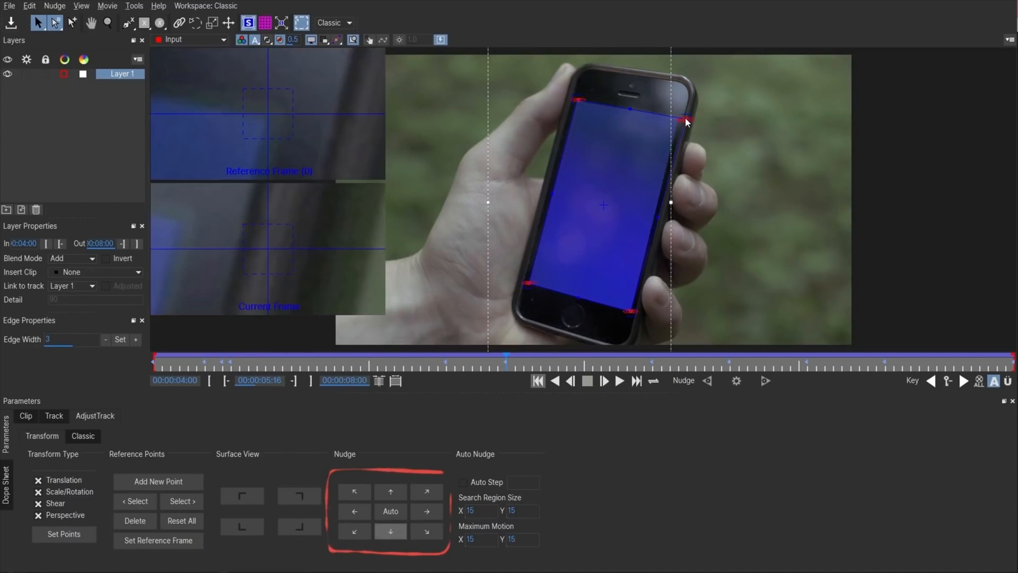
{"action": "left_click", "coordinate": [390, 492]}
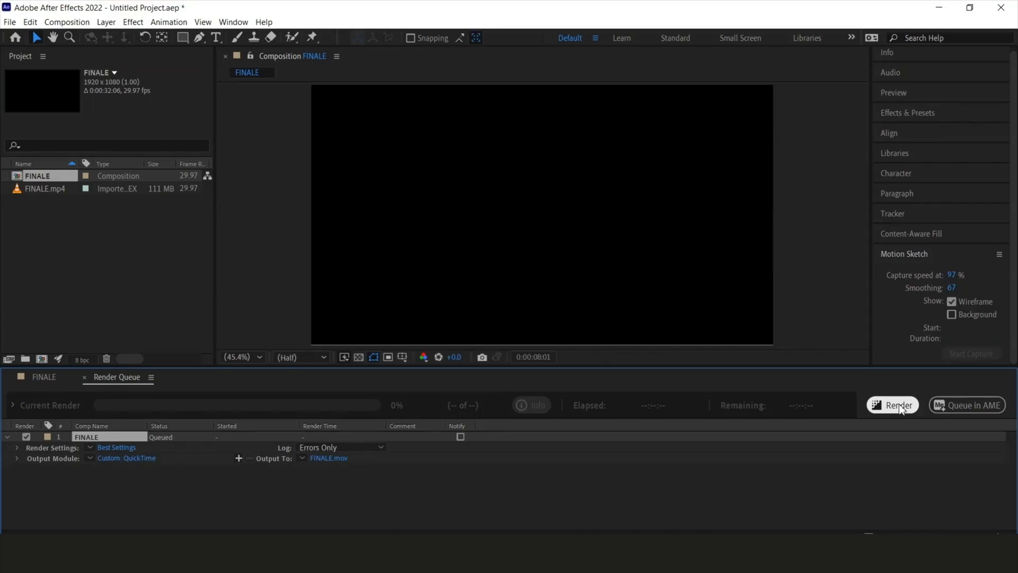
Step: Start rendering the queued FINALE composition to FINALE.mov
{"action": "left_click", "coordinate": [892, 405]}
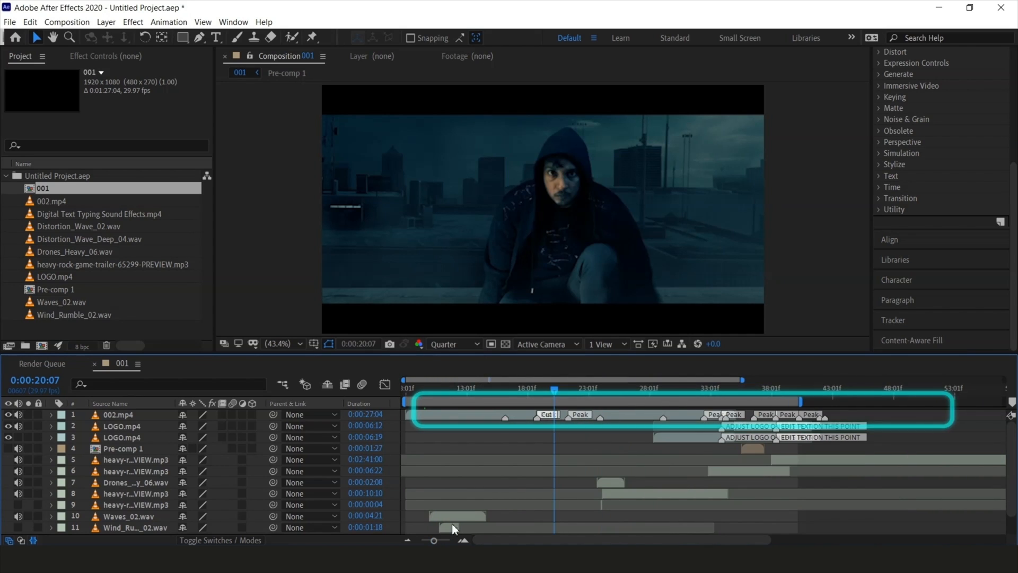
Step: Scrub the timeline to review the layer markers
{"action": "left_click_drag", "start_coordinate": [553, 388], "coordinate": [509, 388]}
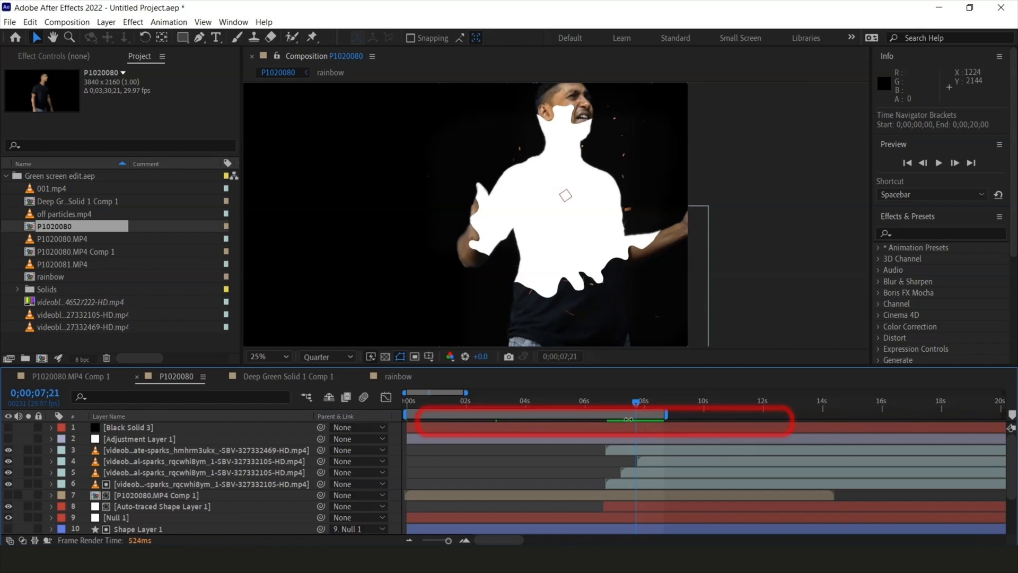
{"action": "mouse_move", "coordinate": [633, 402]}
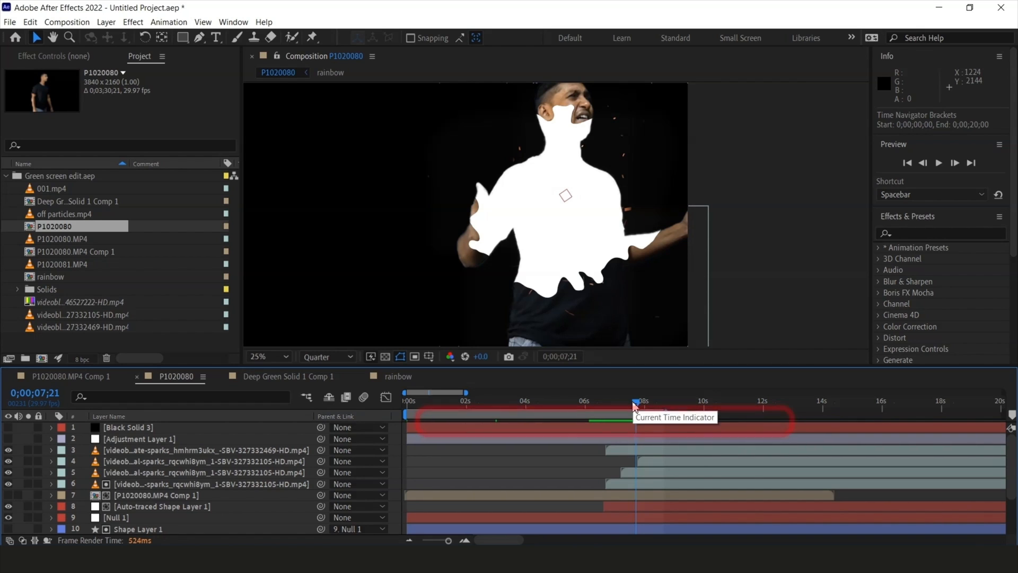
Step: Begin creating a new composition from the menu bar
{"action": "left_click", "coordinate": [30, 21]}
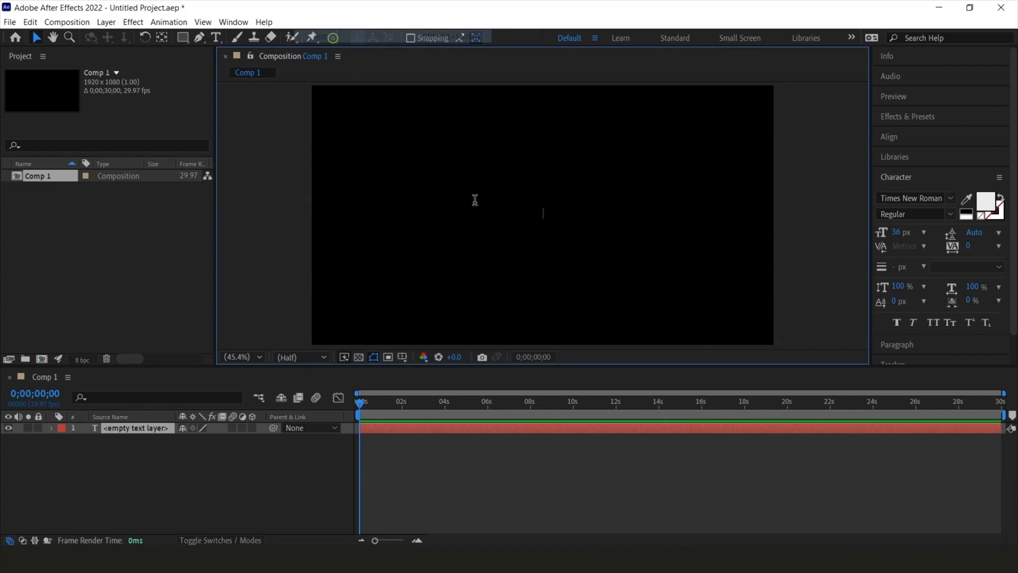
Step: Type DIWINGSTON, set it in Gabo Drive, and show the Motion Sketch panel
{"action": "type", "text": "DIWINGSTON"}
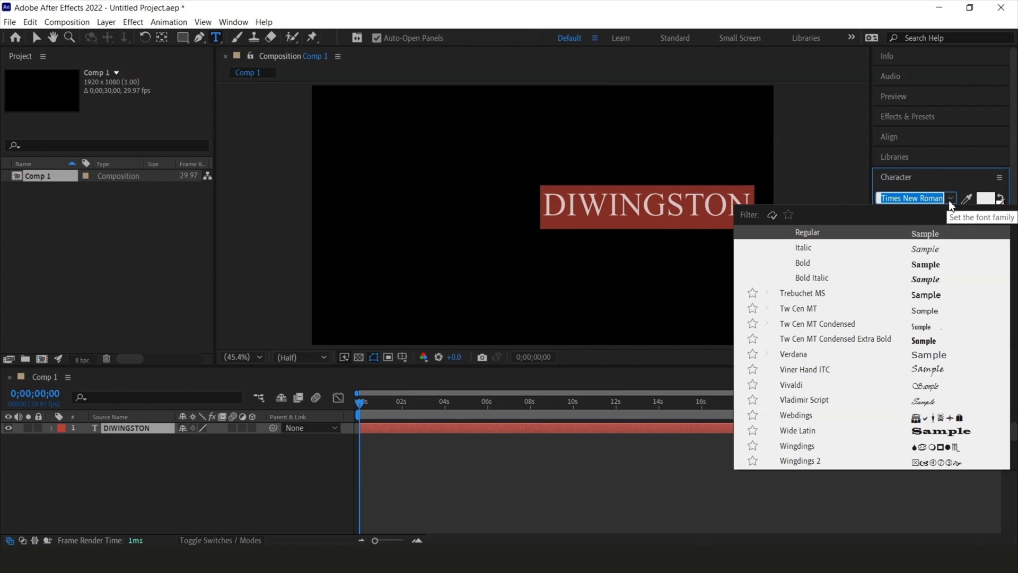
{"action": "type", "text": "gab"}
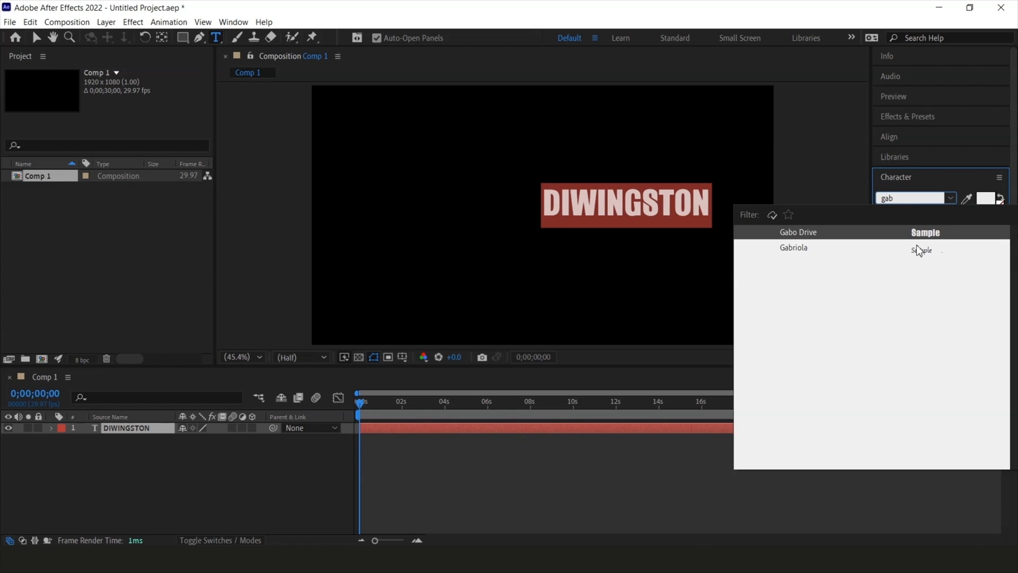
{"action": "left_click", "coordinate": [889, 137]}
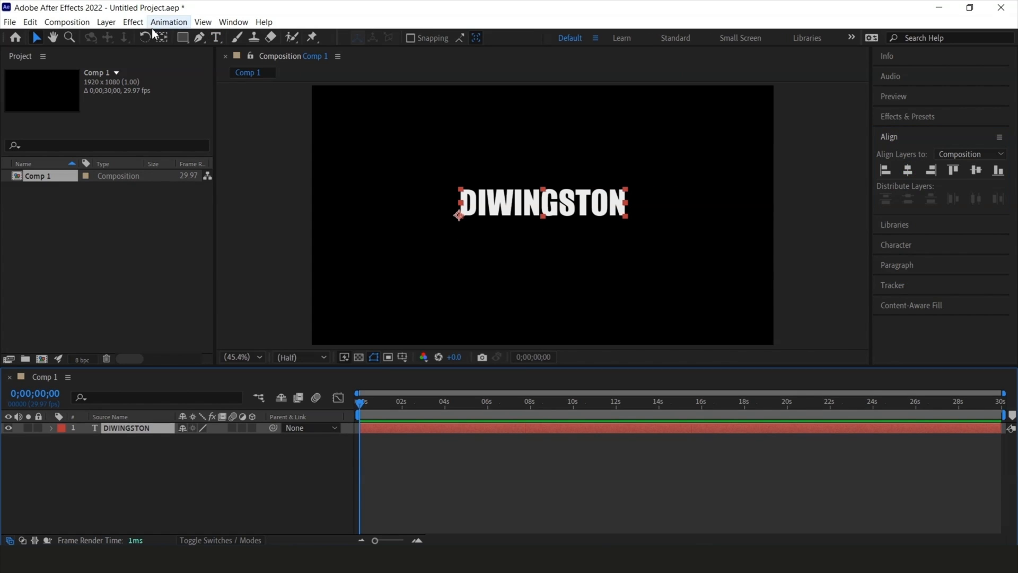
{"action": "left_click", "coordinate": [232, 21]}
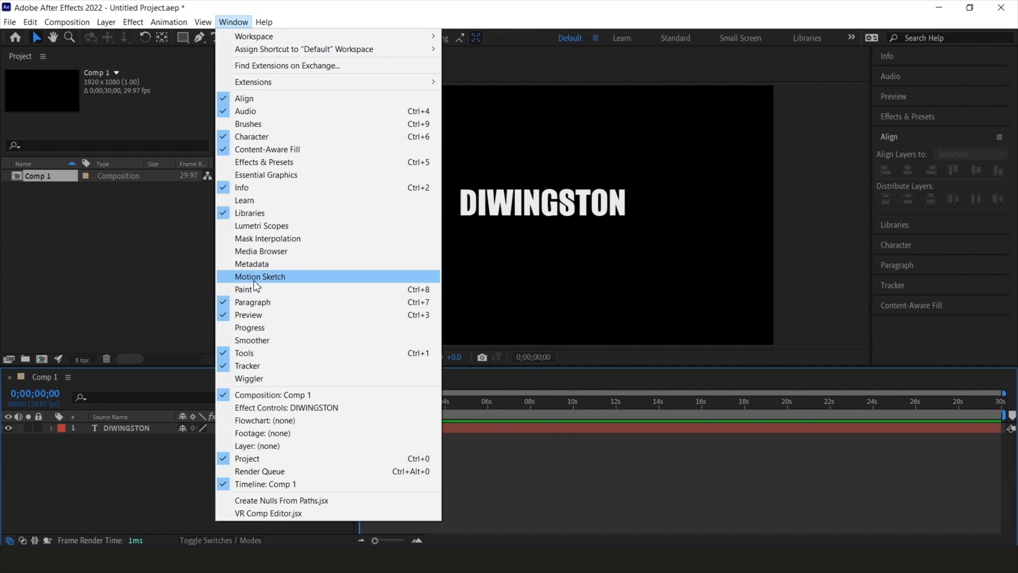
{"action": "left_click", "coordinate": [260, 276]}
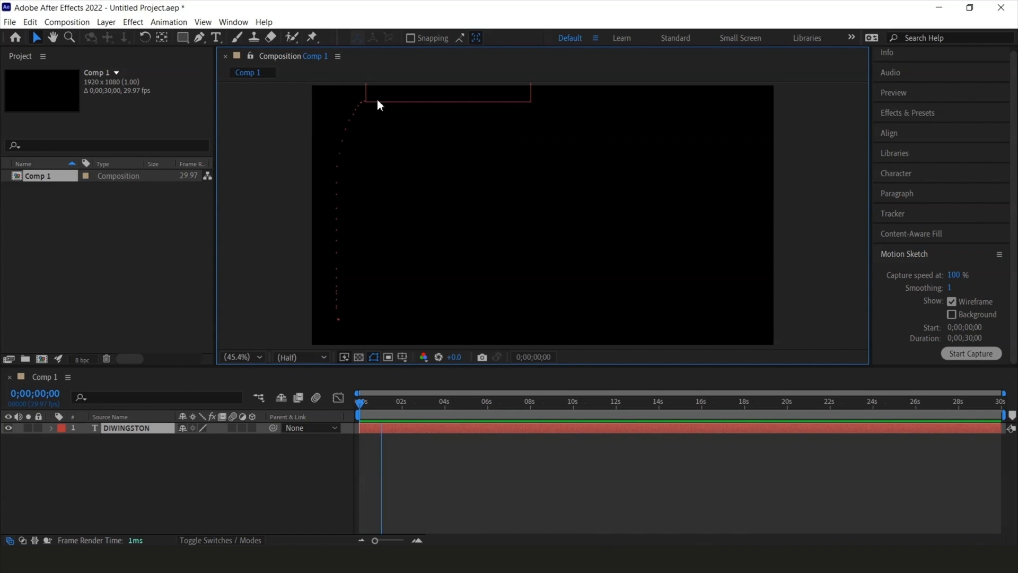
Step: Sketch a looping position path for DIWINGSTON and change the sketch smoothing to 51
{"action": "left_click_drag", "start_coordinate": [380, 105], "coordinate": [538, 151]}
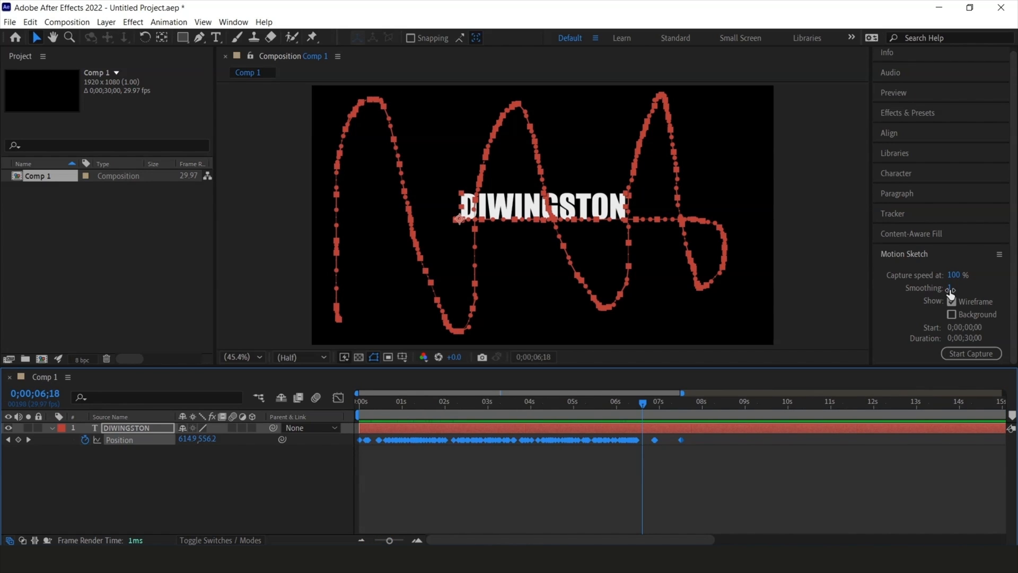
{"action": "left_click", "coordinate": [952, 288]}
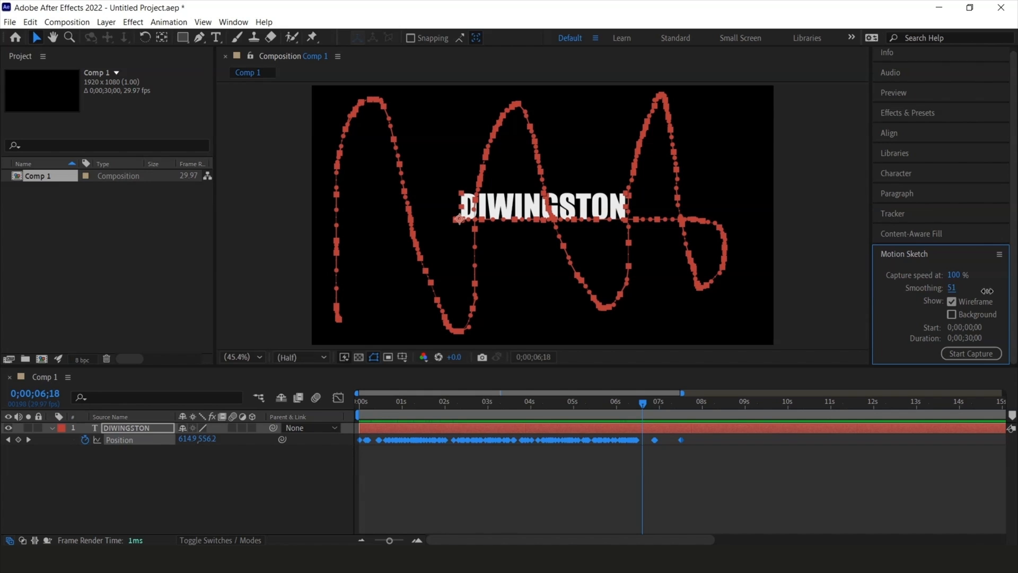